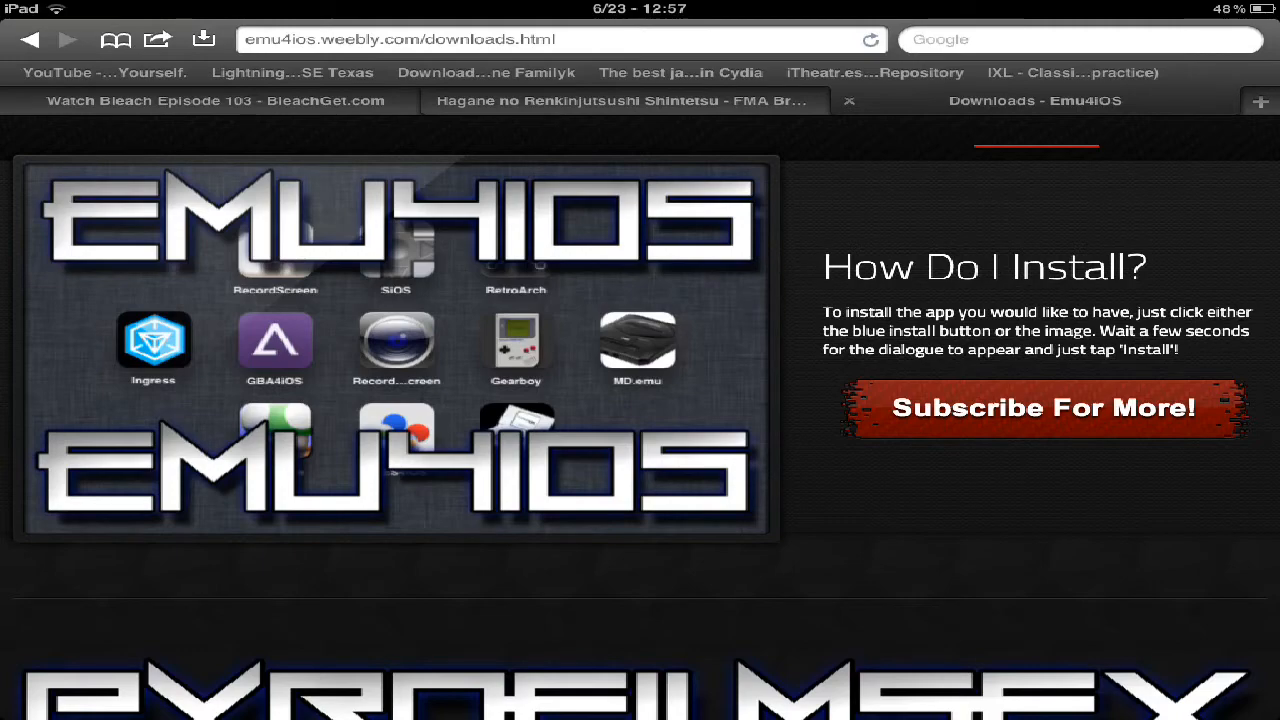
scroll("down", 3)
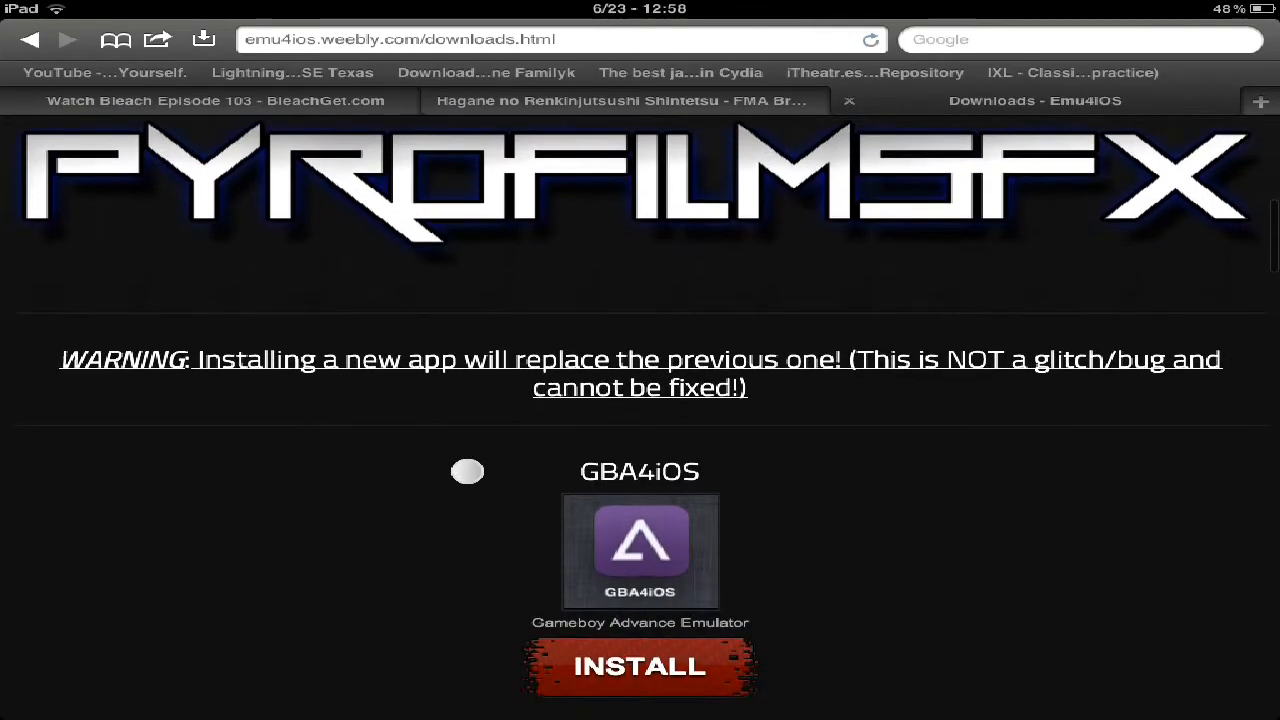
scroll("down", 3)
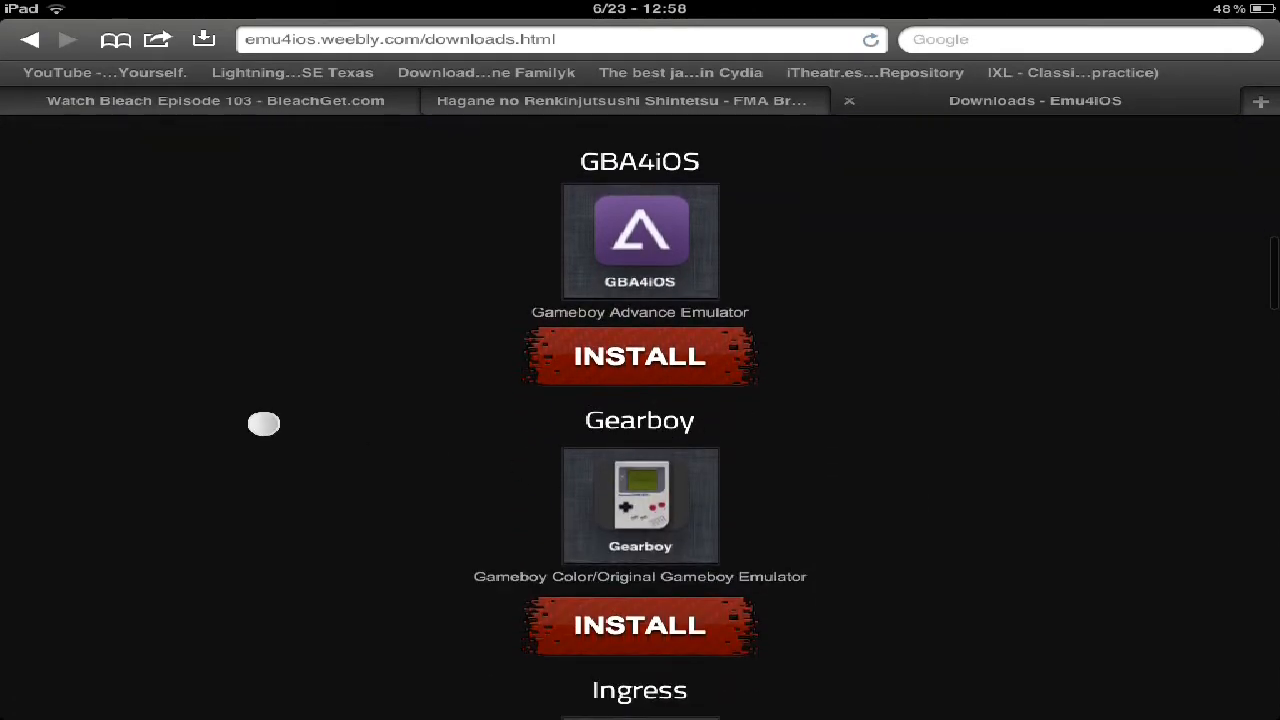
scroll("down", 3)
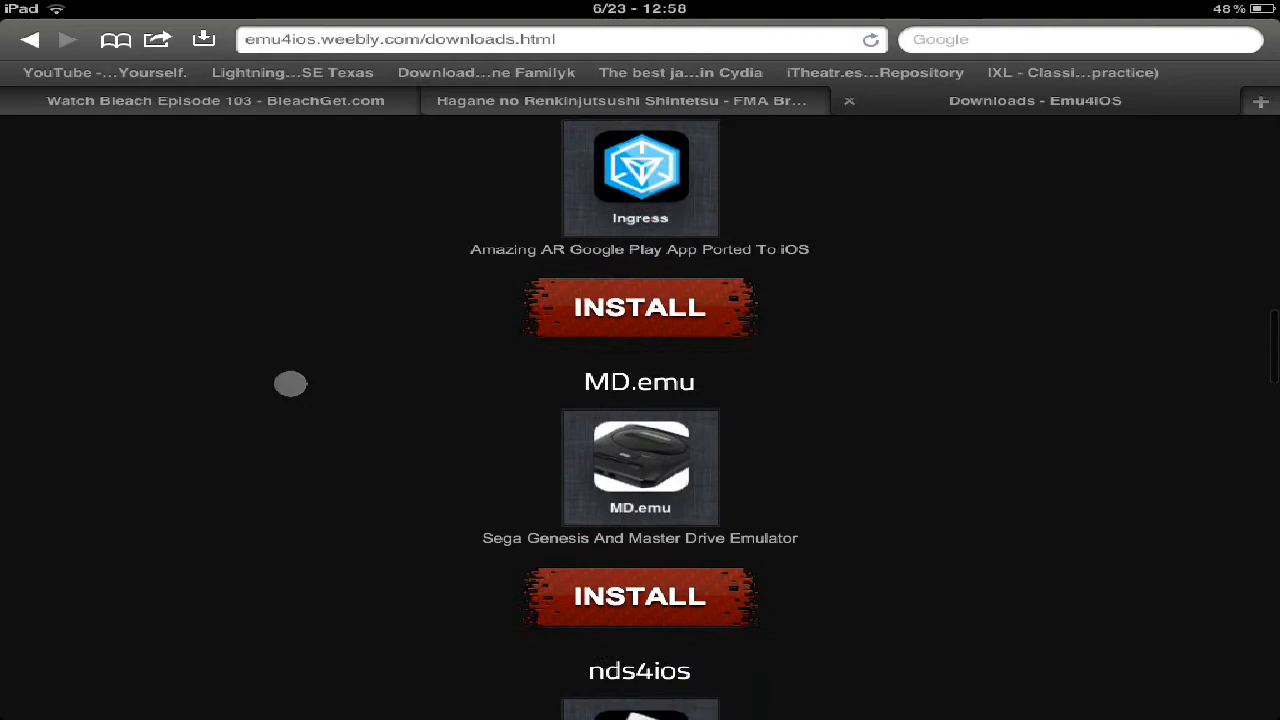
scroll("down", 3)
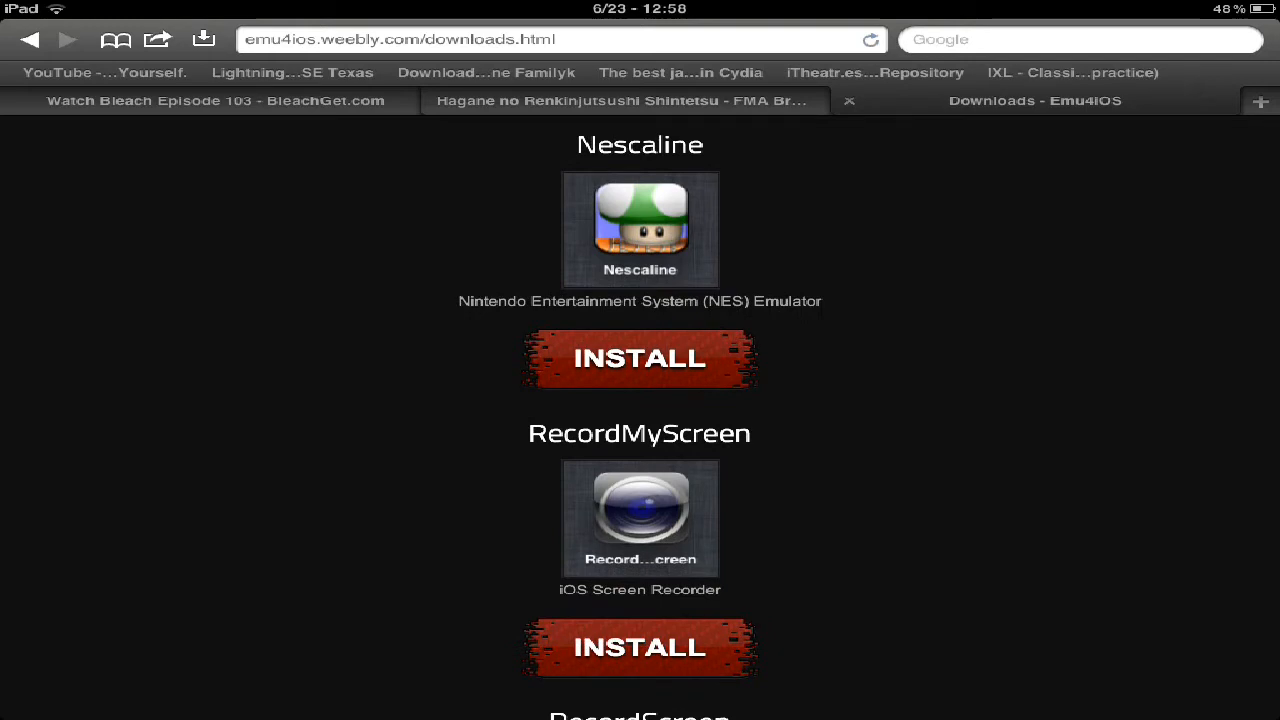
scroll("down", 3)
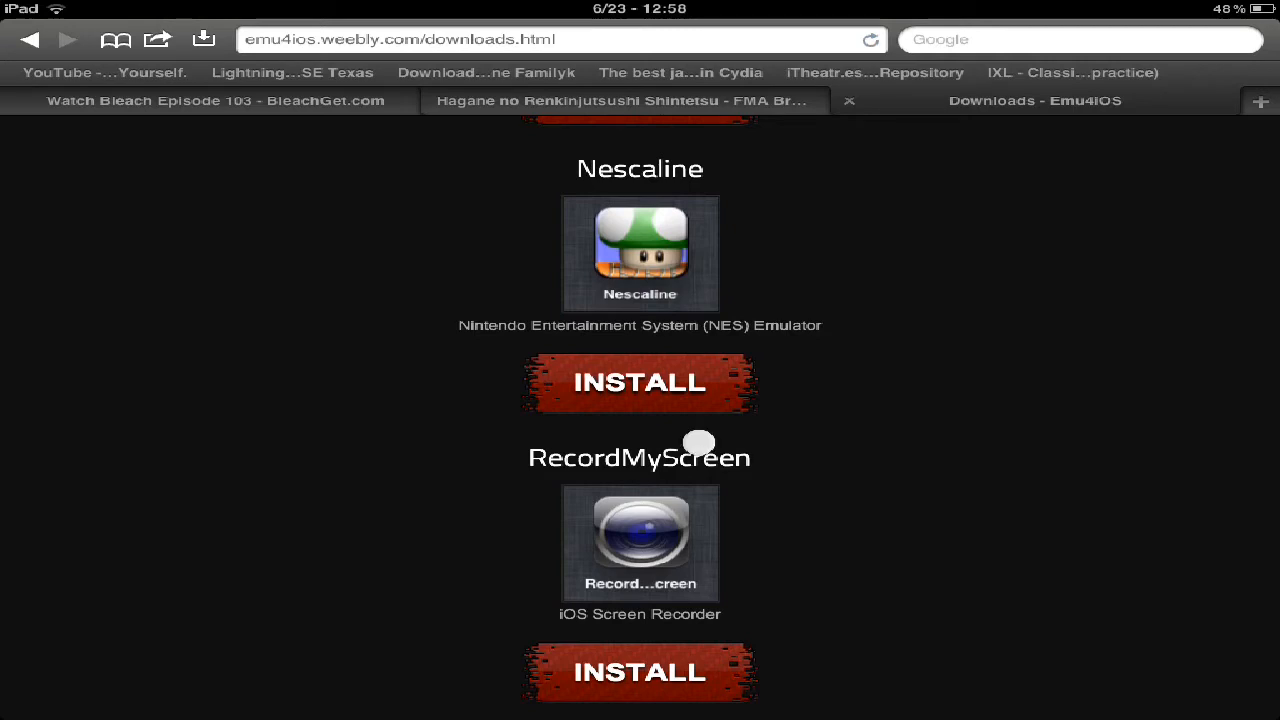
scroll("down", 3)
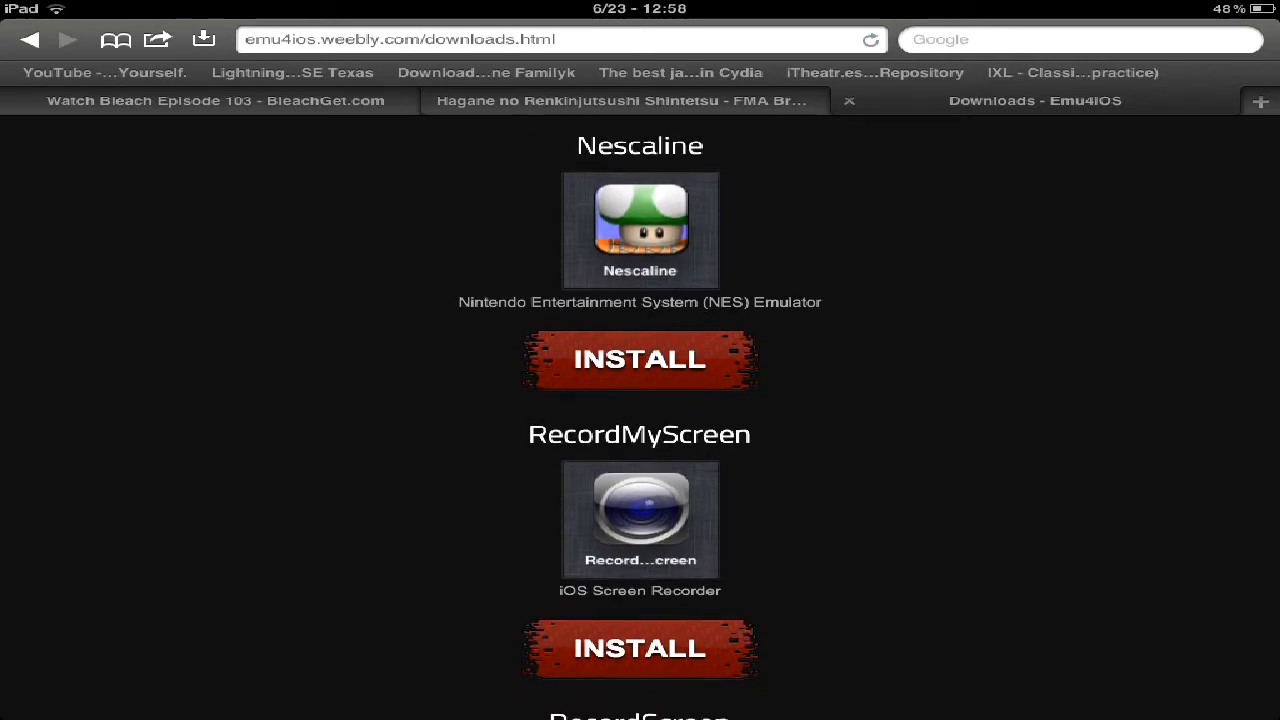
scroll("down", 3)
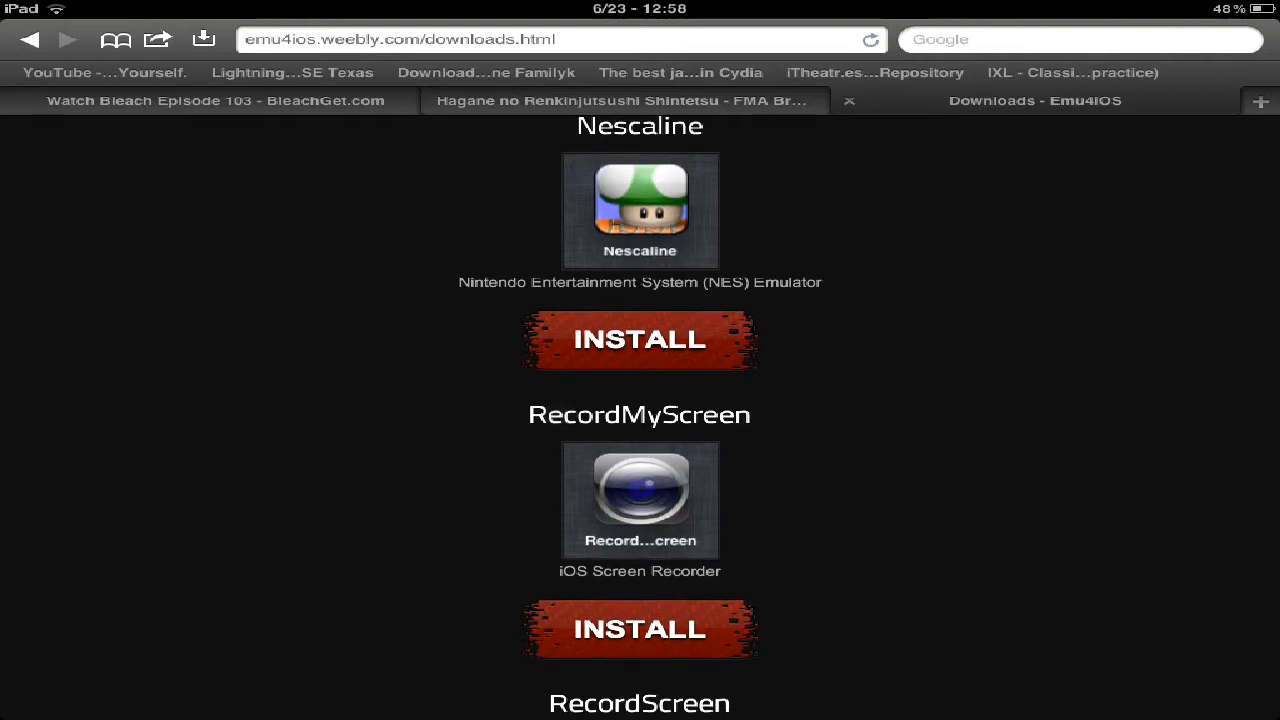
scroll("down", 3)
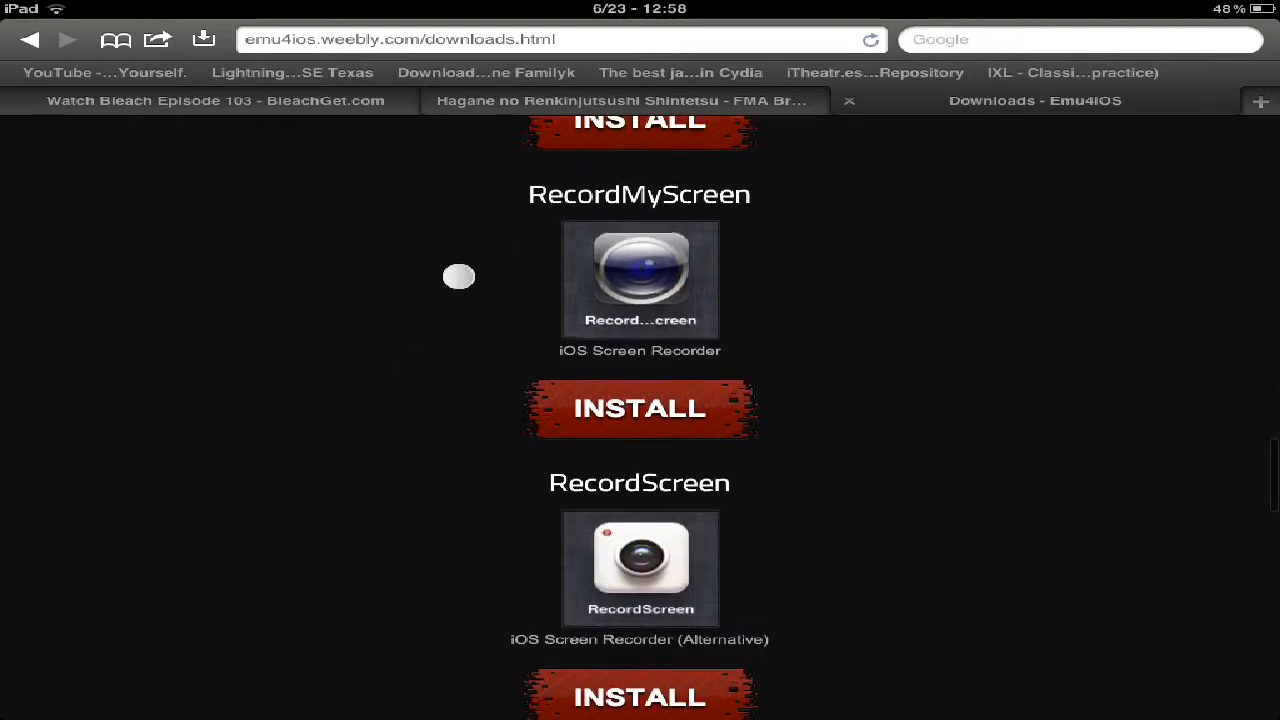
scroll("down", 3)
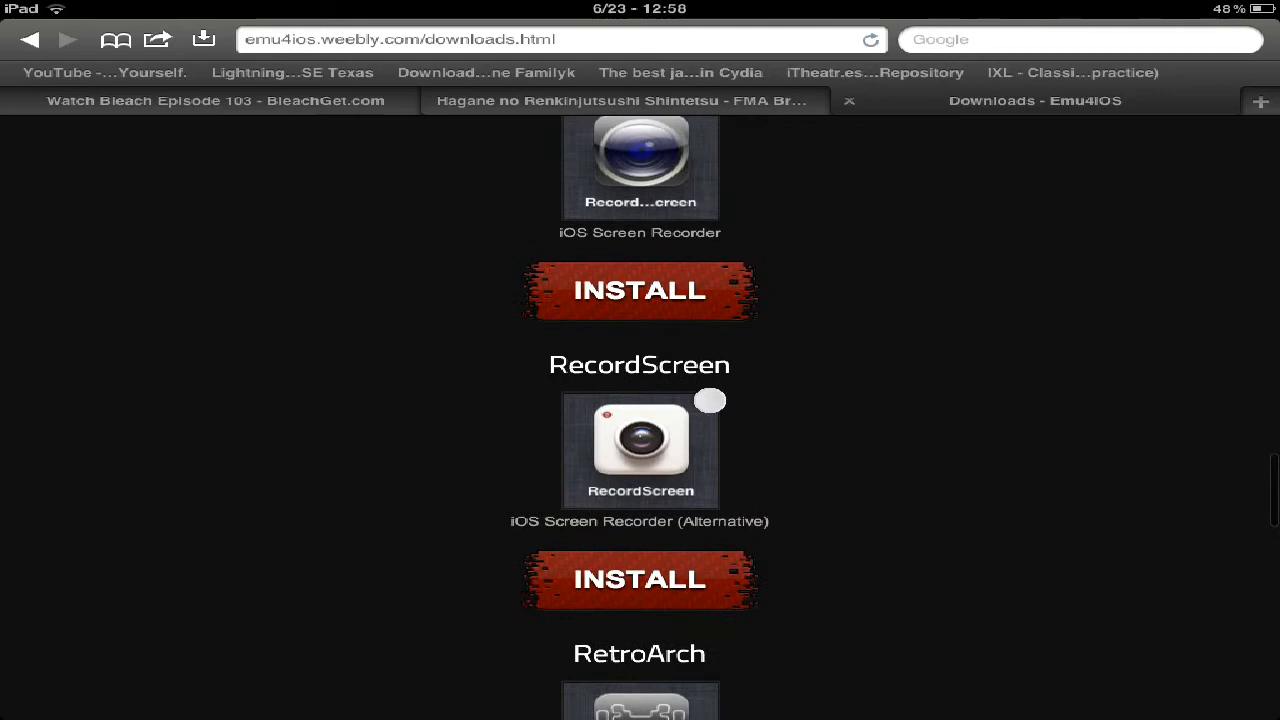
scroll("down", 3)
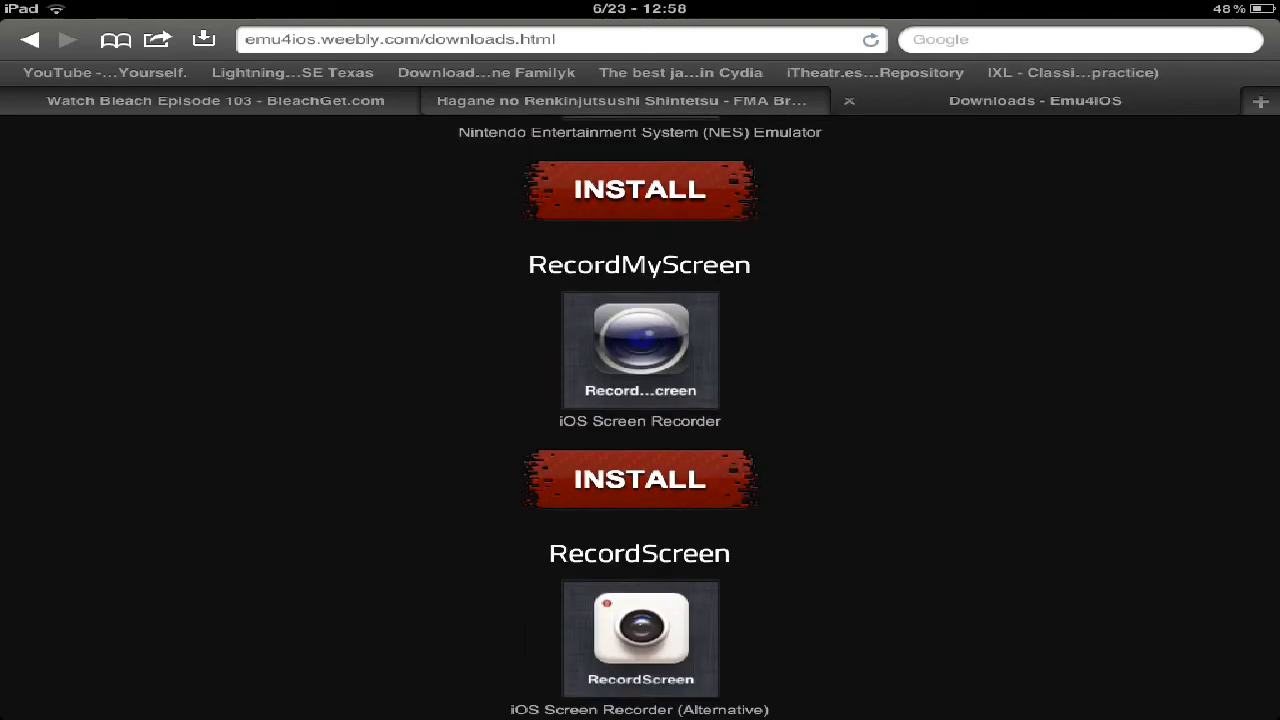
scroll("down", 3)
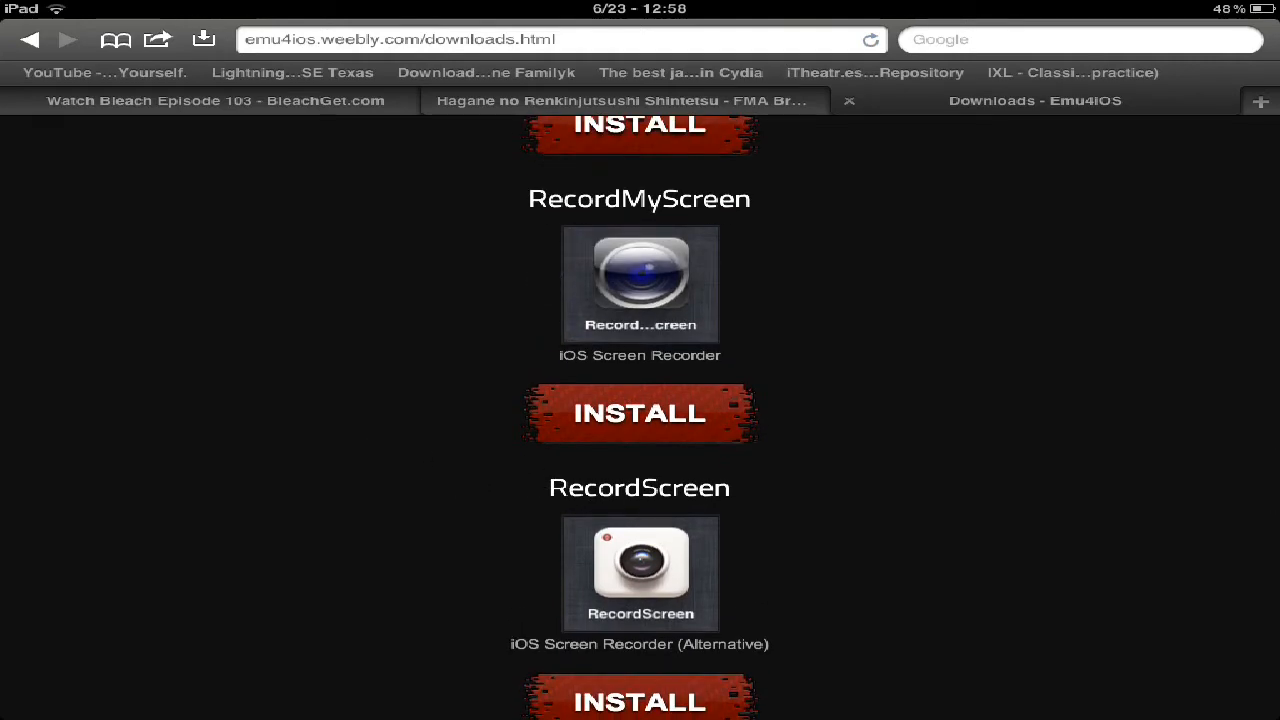
scroll("down", 3)
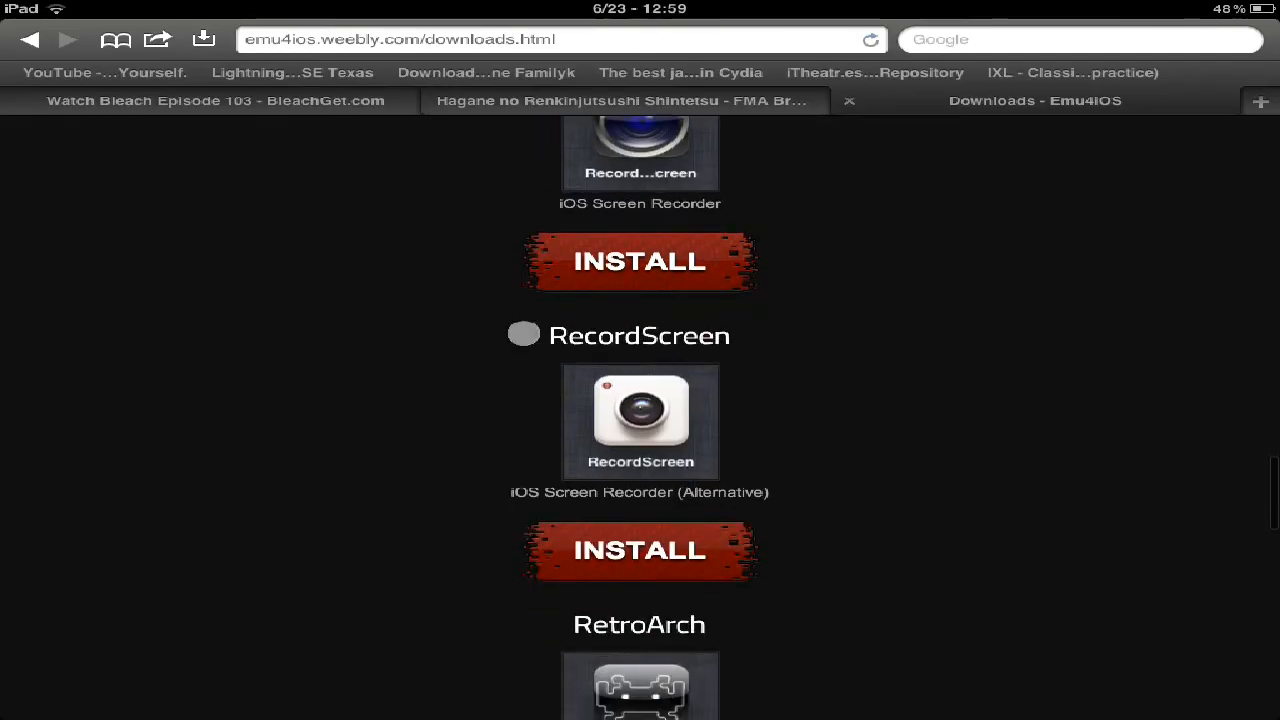
scroll("down", 3)
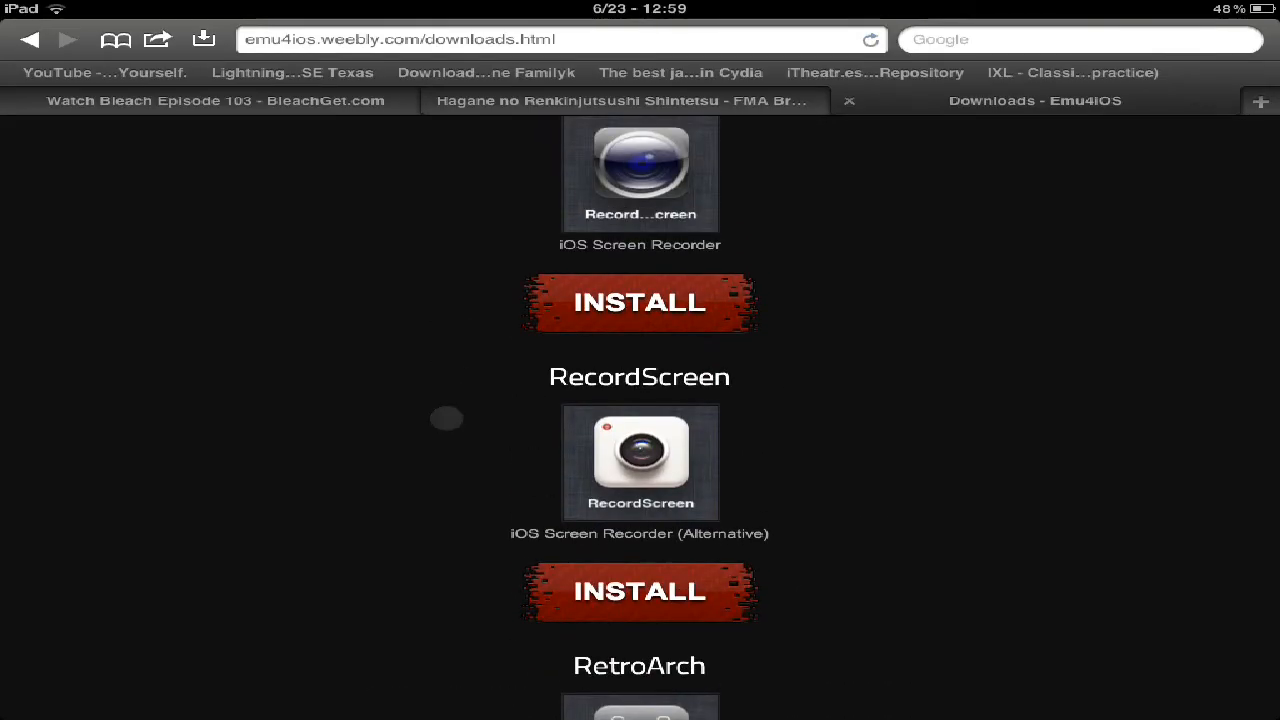
scroll("up", 3)
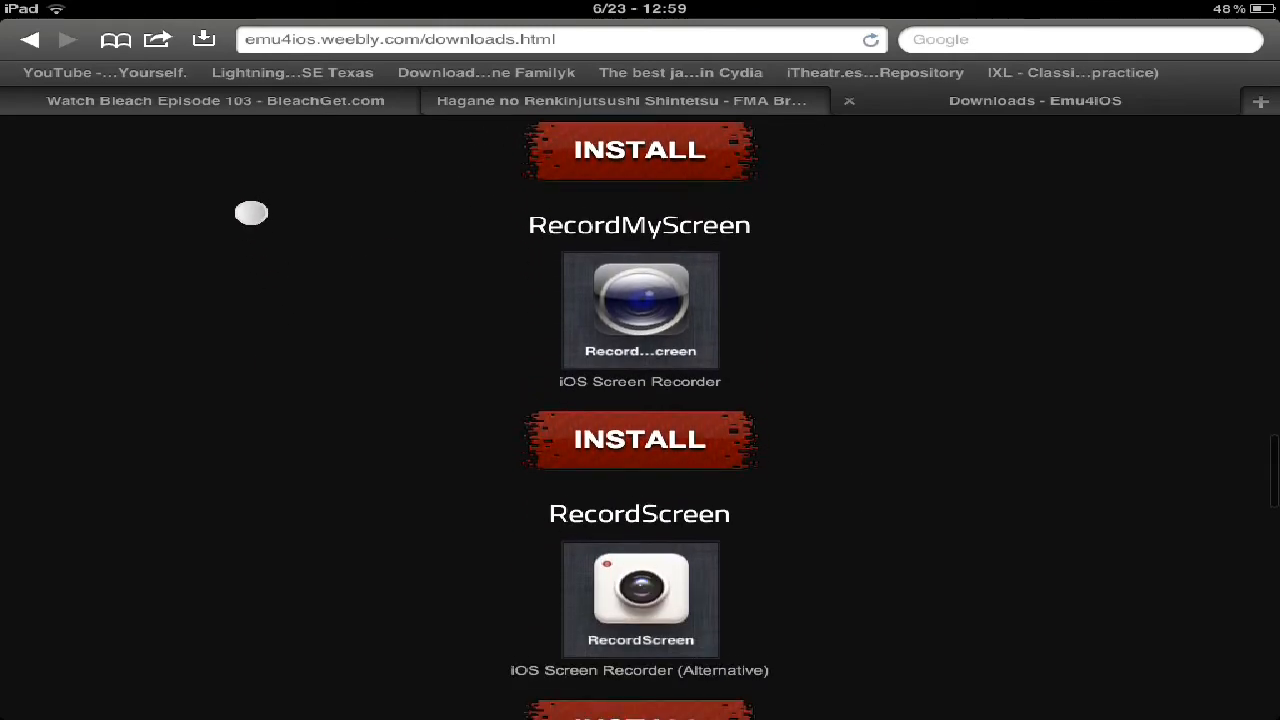
scroll("down", 3)
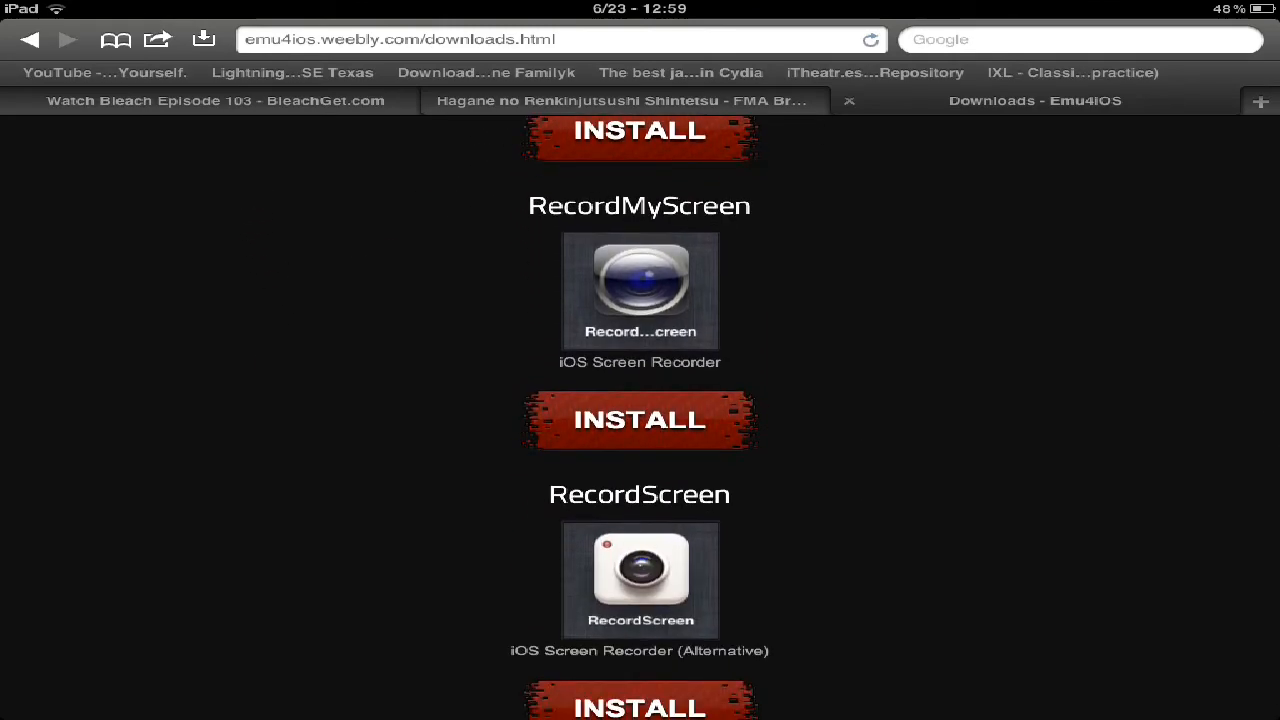
scroll("down", 3)
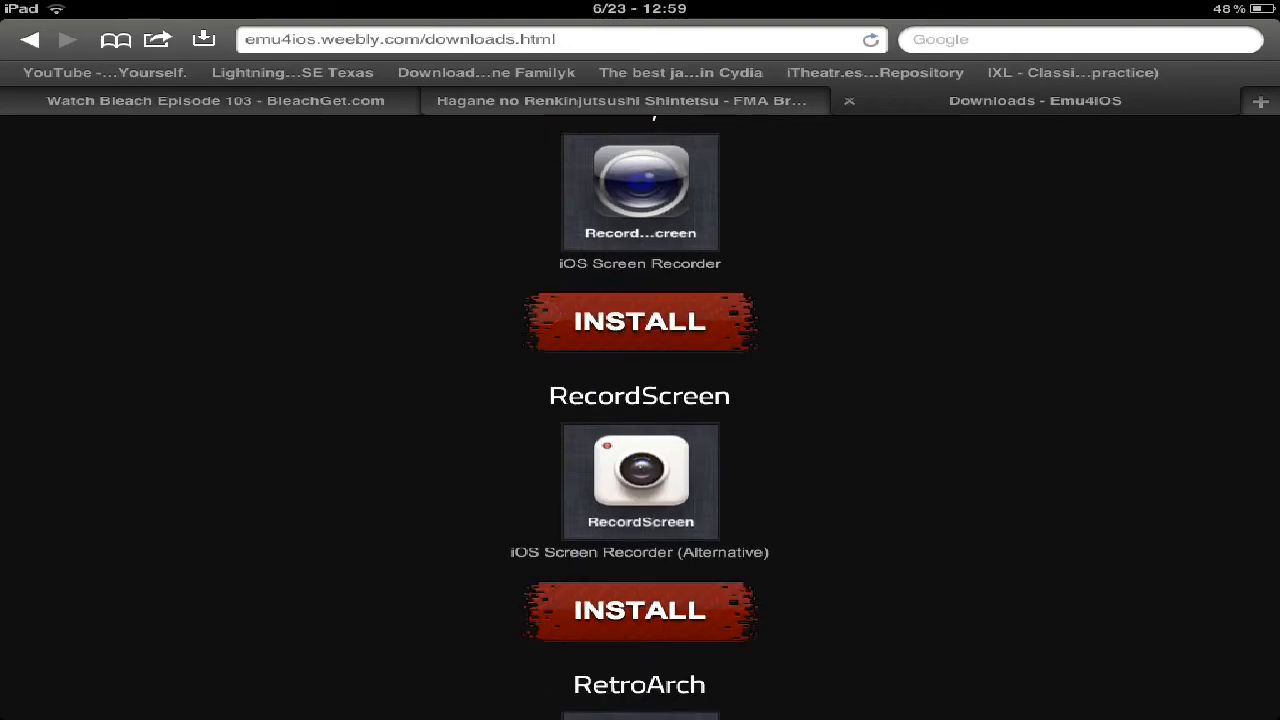
scroll("down", 3)
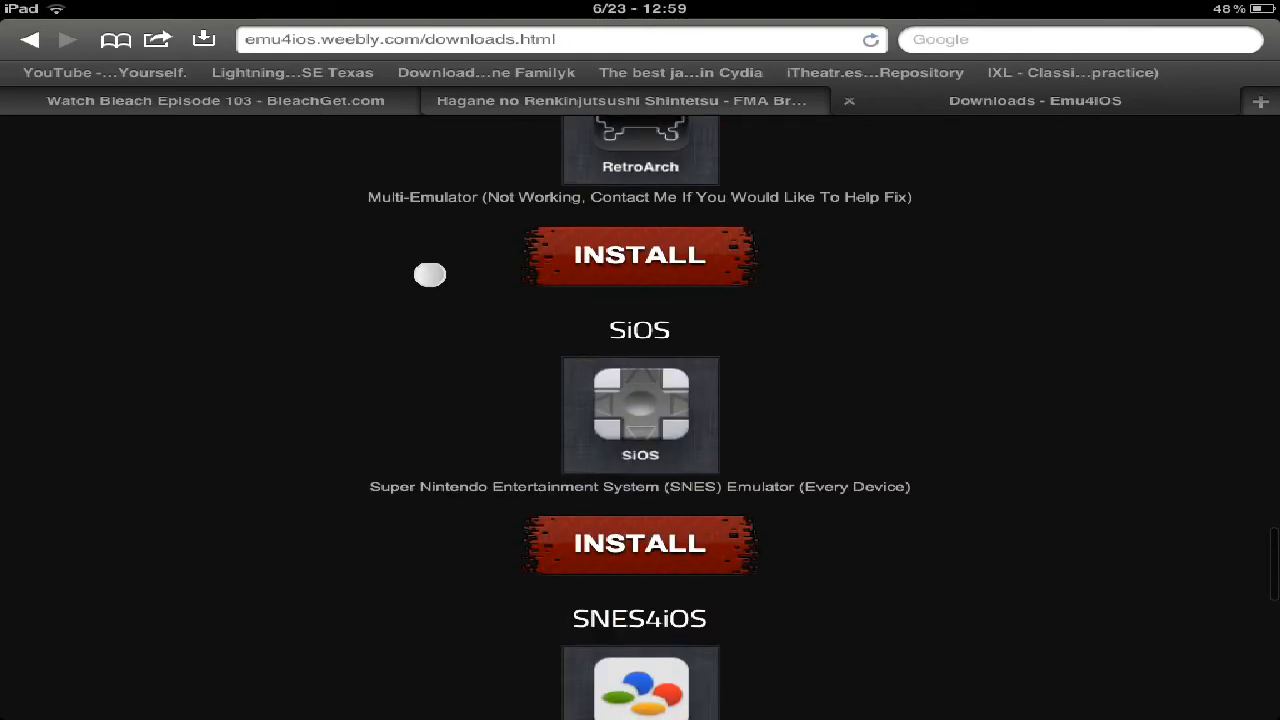
scroll("down", 3)
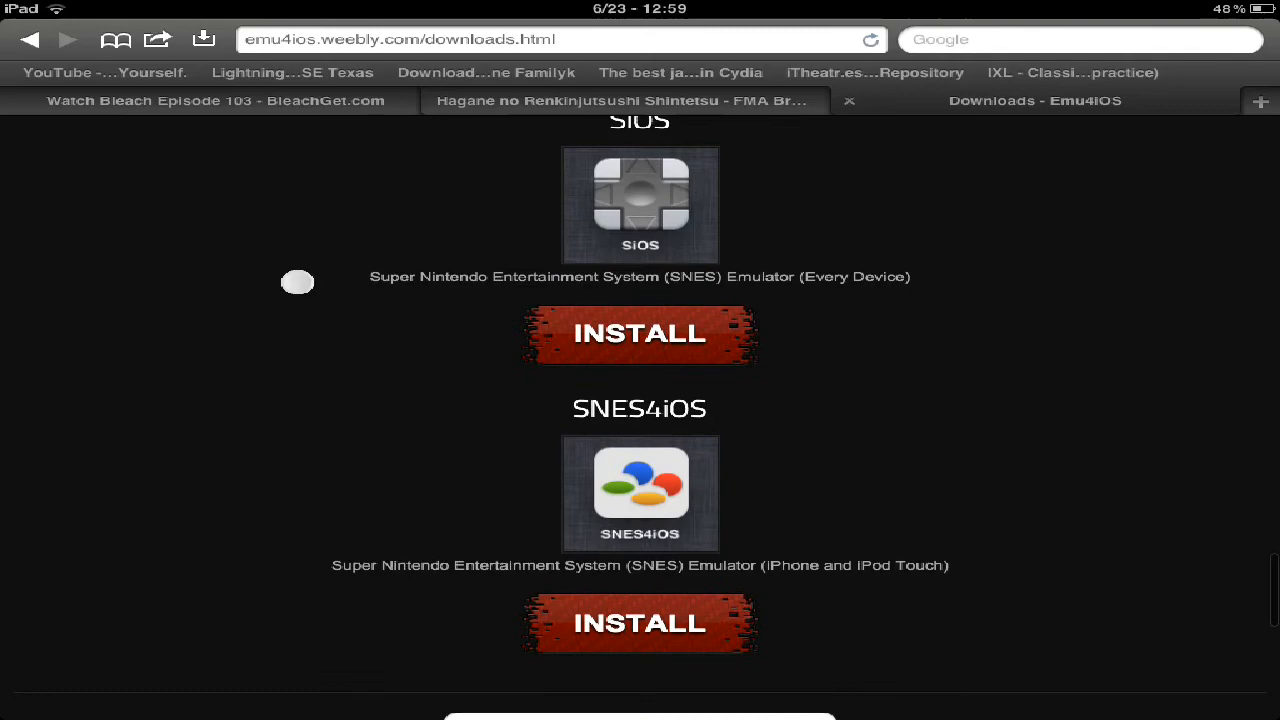
scroll("down", 3)
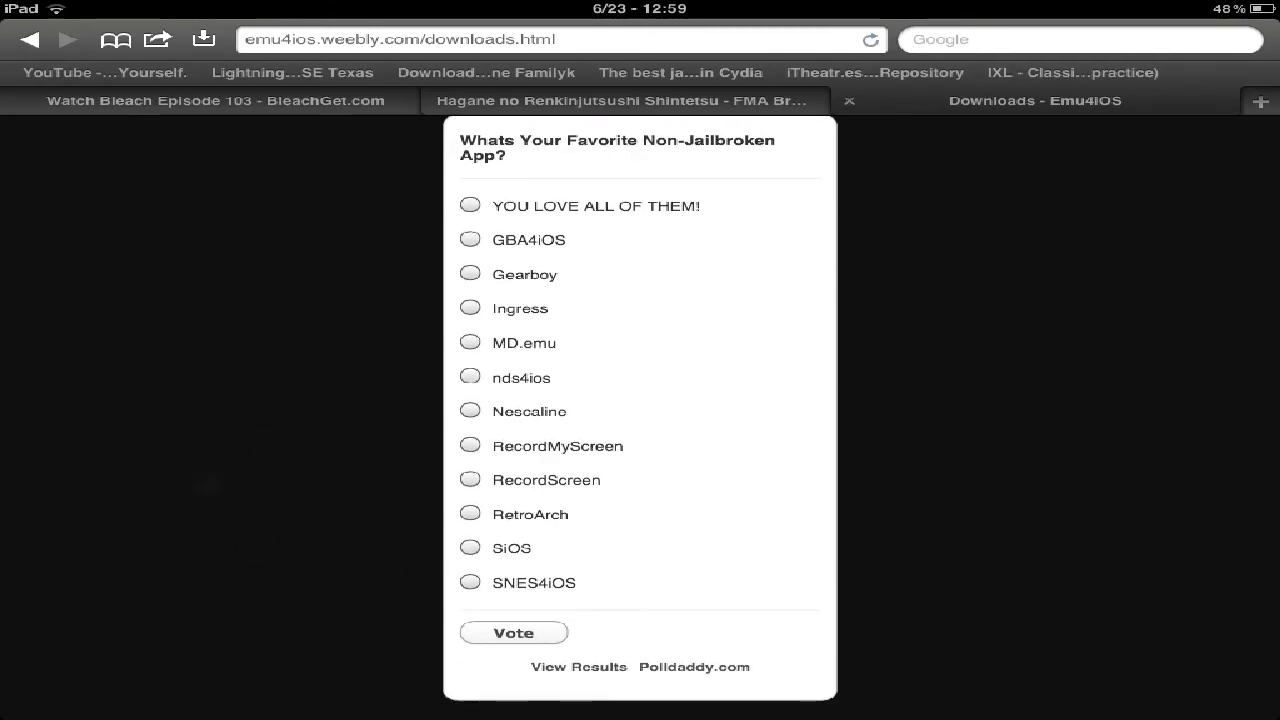
scroll("down", 3)
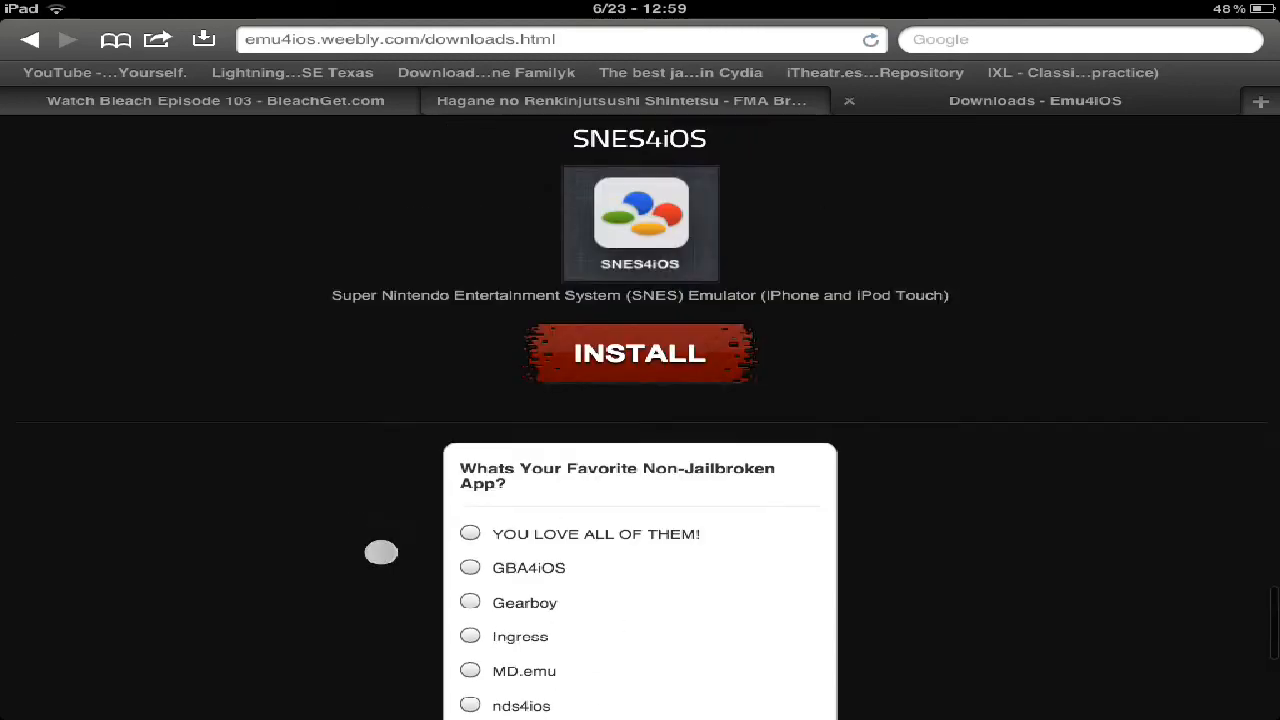
scroll("down", 3)
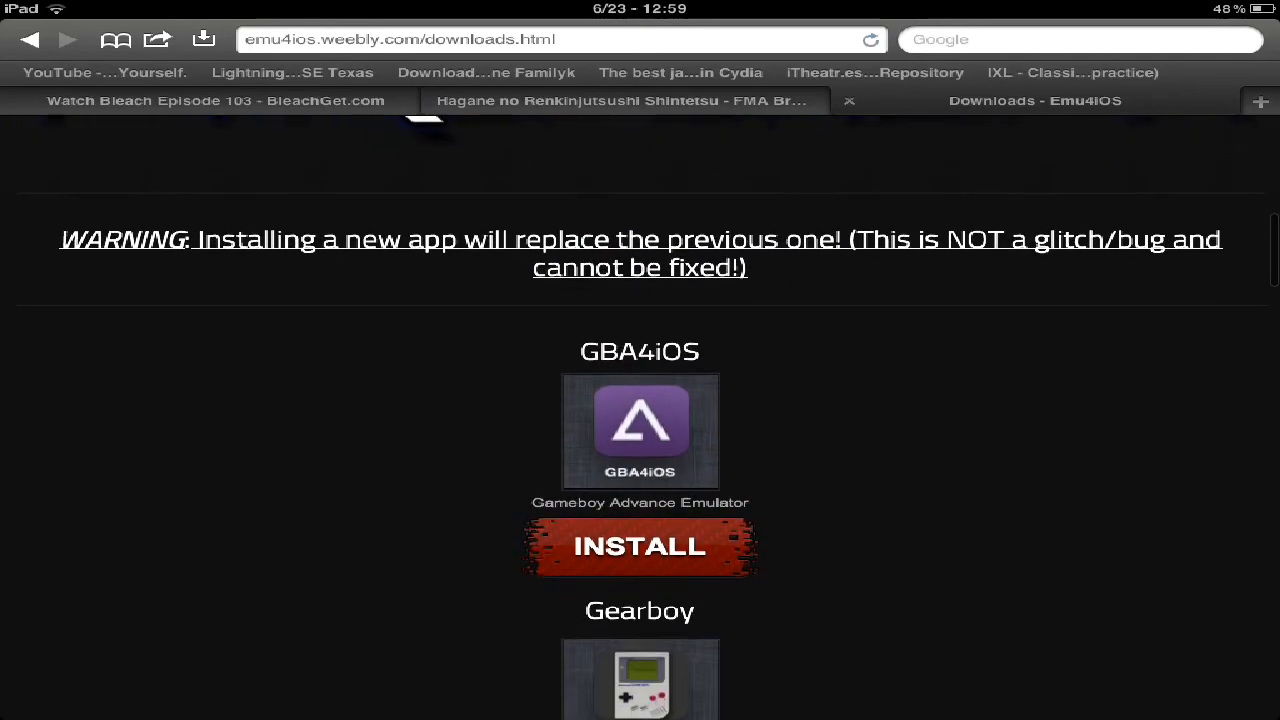
scroll("down", 3)
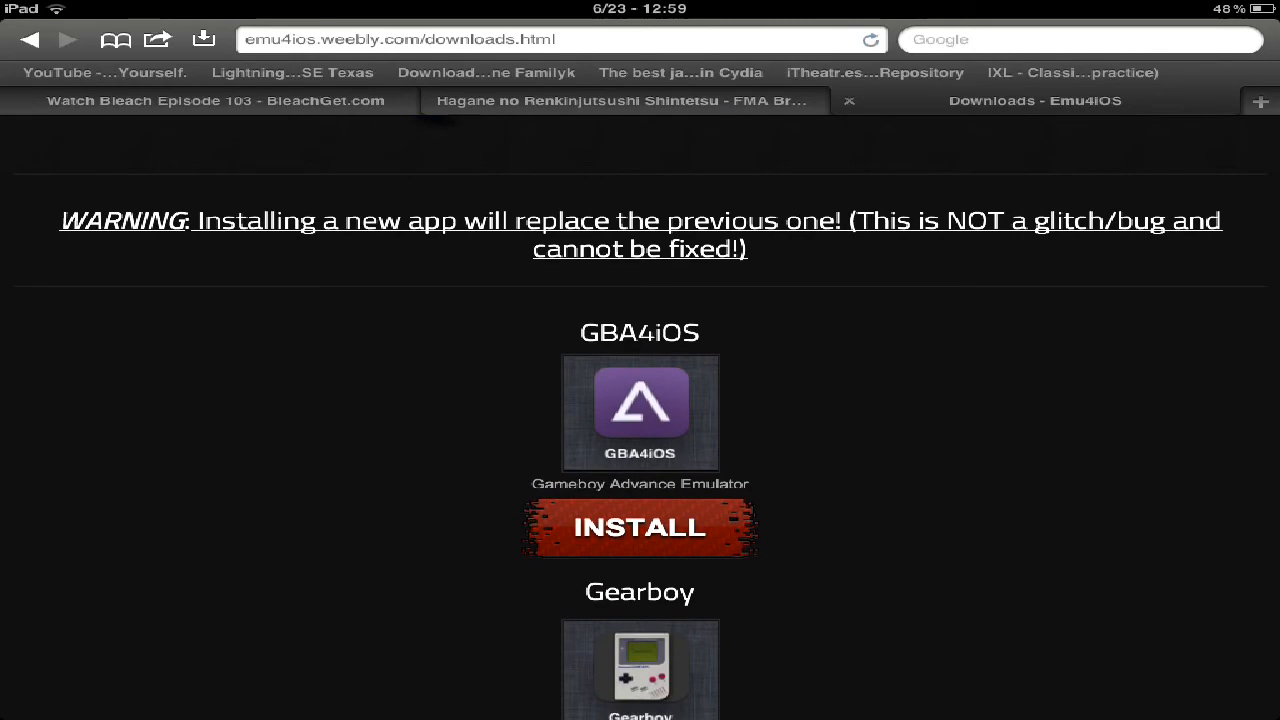
scroll("down", 3)
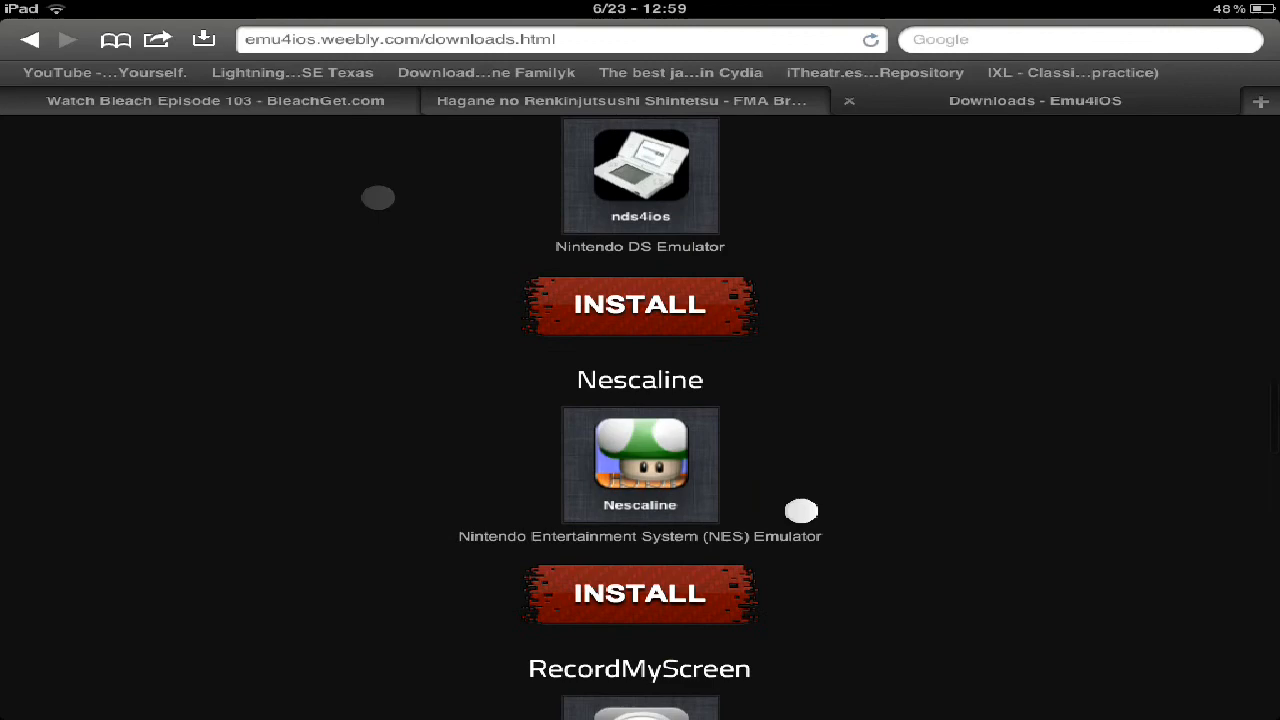
scroll("down", 3)
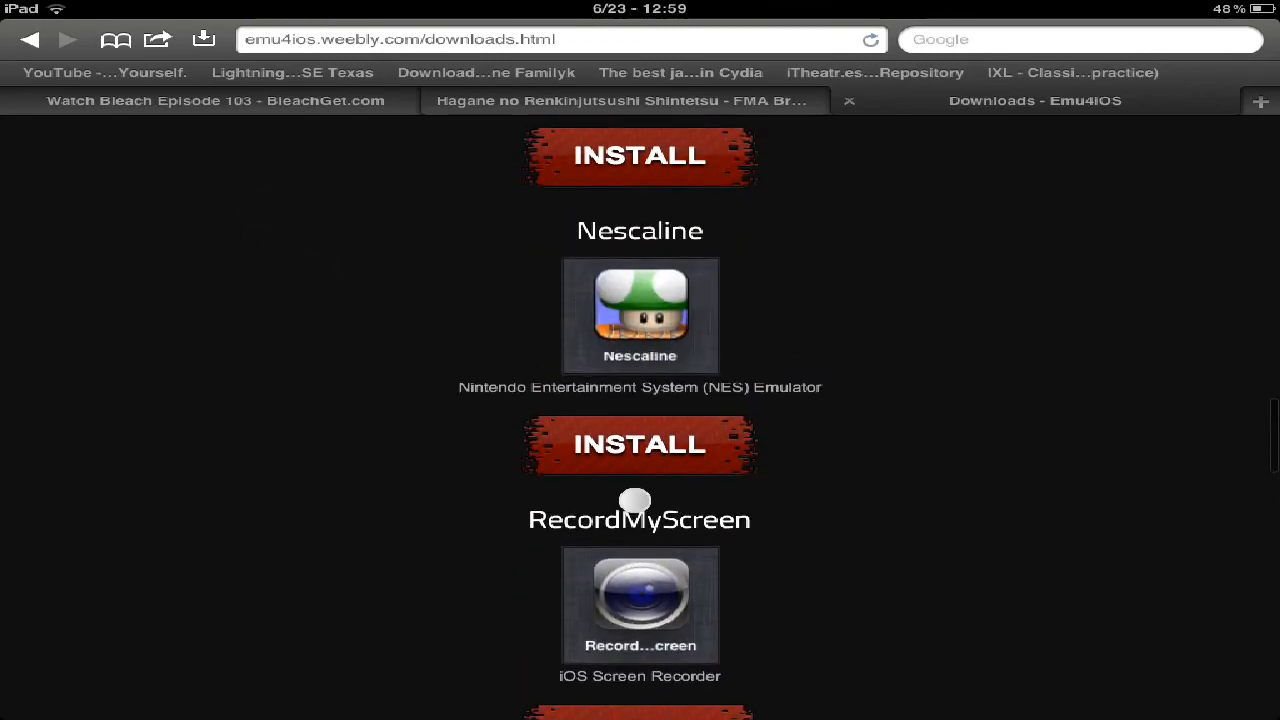